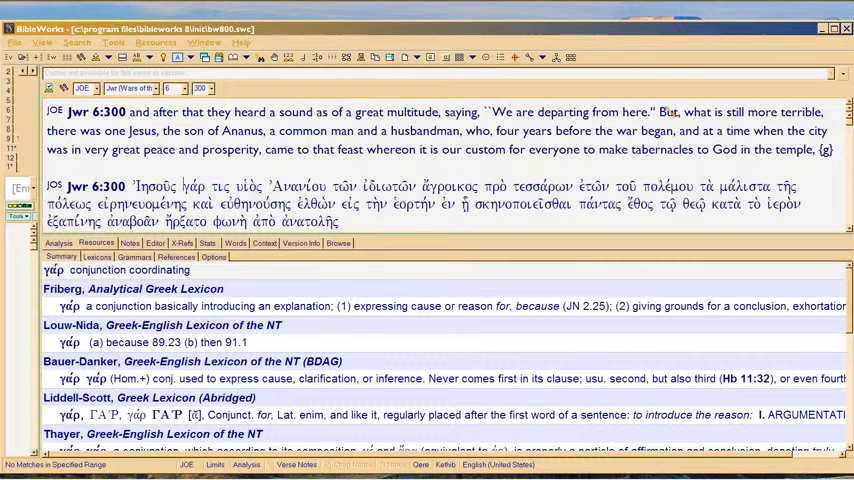
# Hover over Ἰησοῦς in the Greek pane to list its parsing and lexicon entries
pyautogui.moveTo(660, 112); pyautogui.dragTo(760, 148)
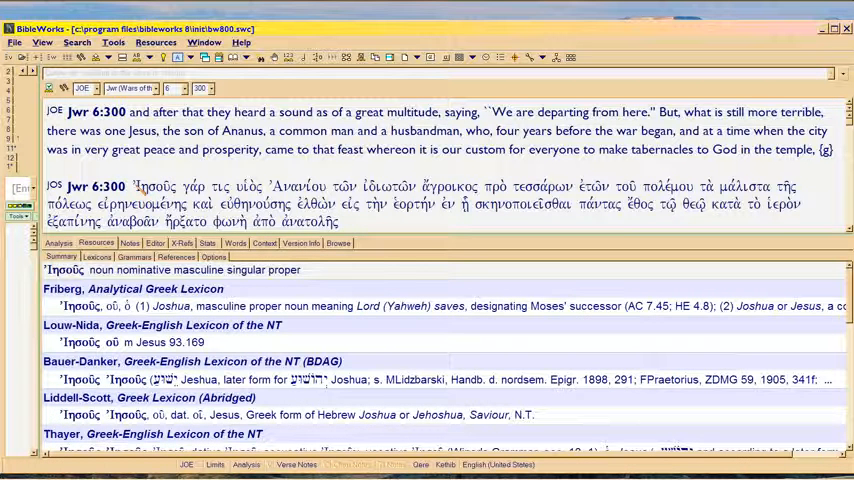
# Highlight γάρ τις εἷς after Ἰησοῦς and show the lexicon entries for ἰδιώτης
pyautogui.doubleClick(152, 186)
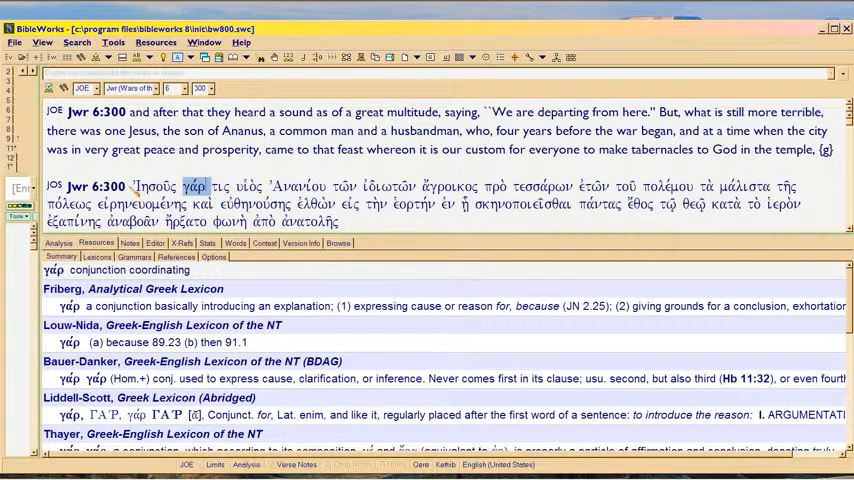
pyautogui.click(156, 186)
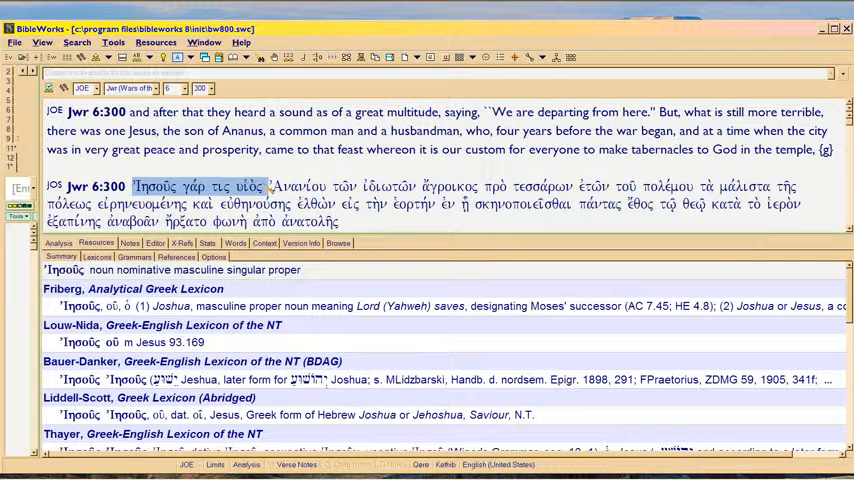
pyautogui.click(300, 188)
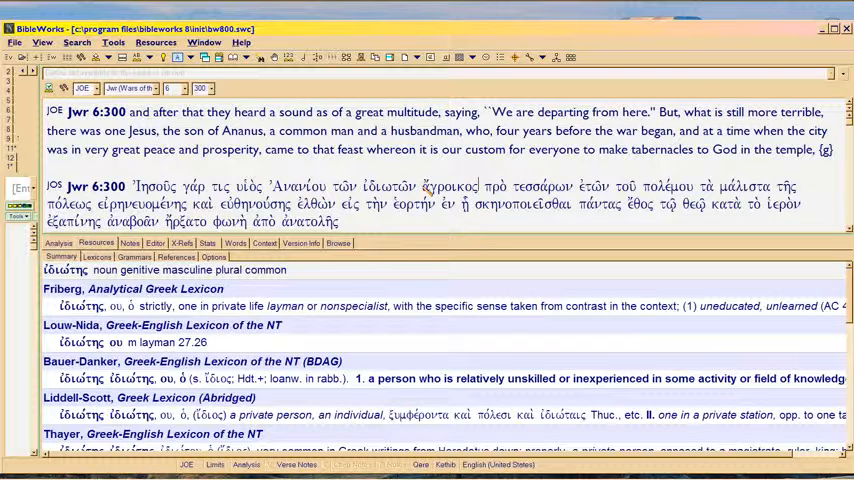
# Highlight Ἀνανίου and load the definite-article entries for τῶν in the Analysis tab
pyautogui.click(450, 186)
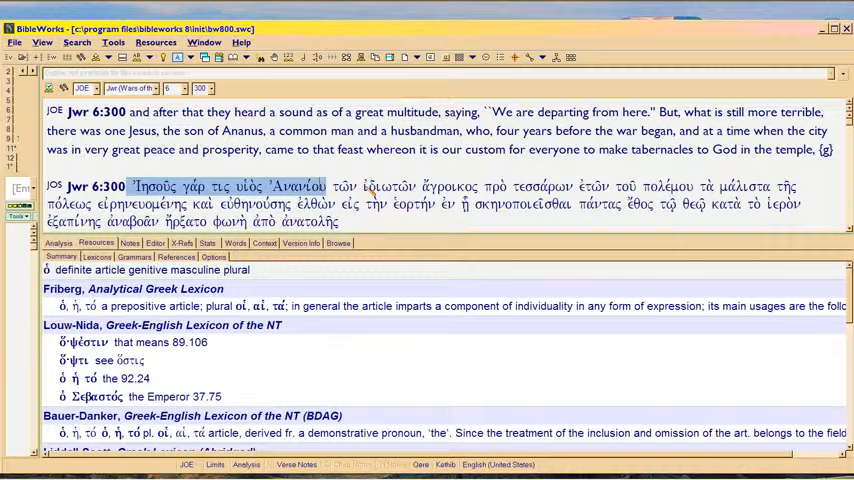
pyautogui.click(388, 186)
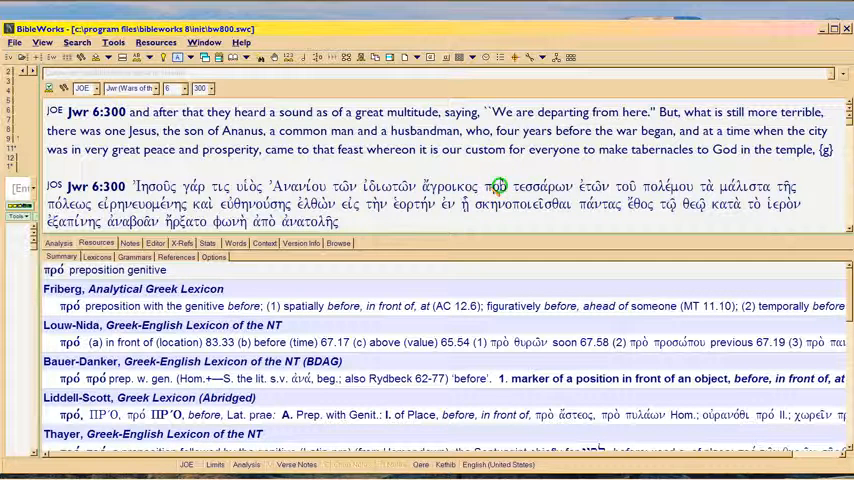
pyautogui.moveTo(490, 188); pyautogui.dragTo(692, 188)
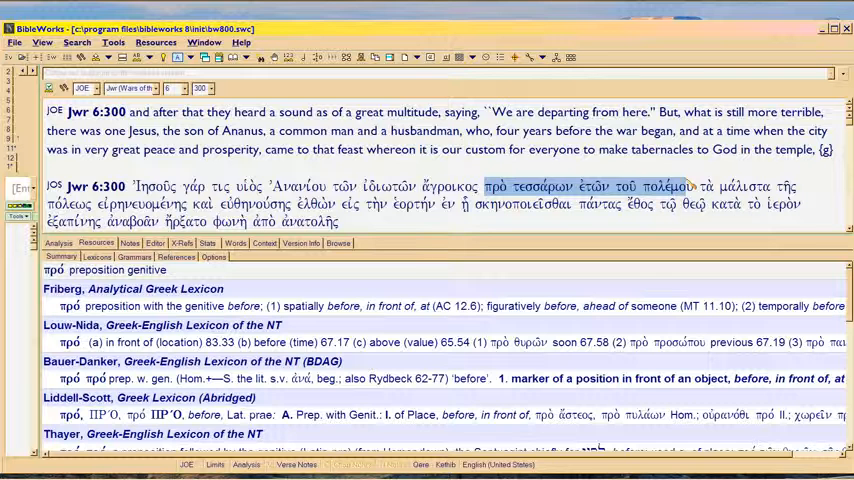
pyautogui.moveTo(690, 200)
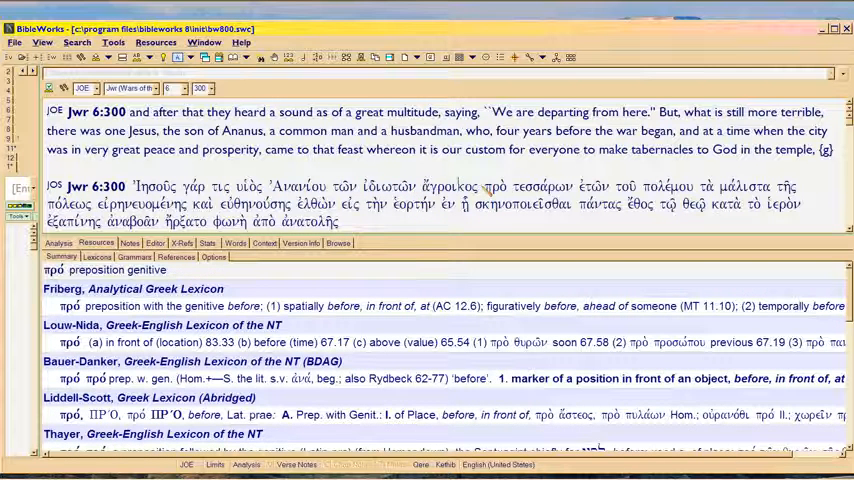
# Bring up the LSJ Lexicon (Abridged) on ἄγροικος and list the other dictionaries
pyautogui.click(450, 186)
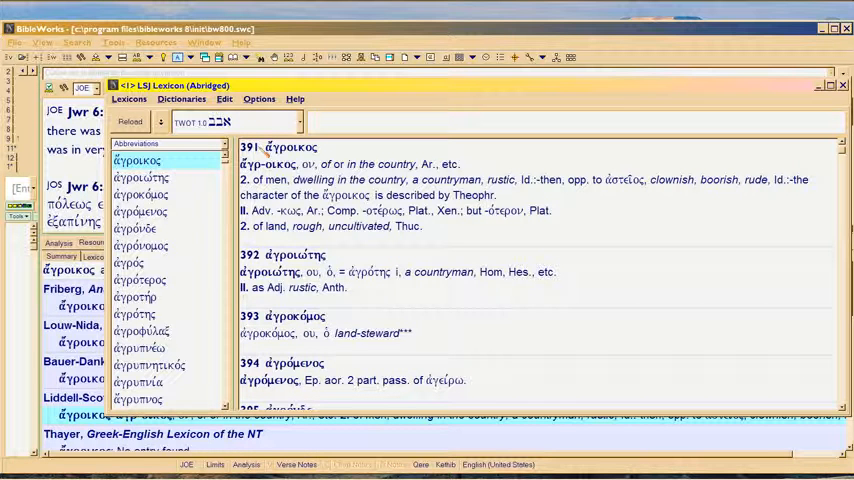
pyautogui.click(180, 98)
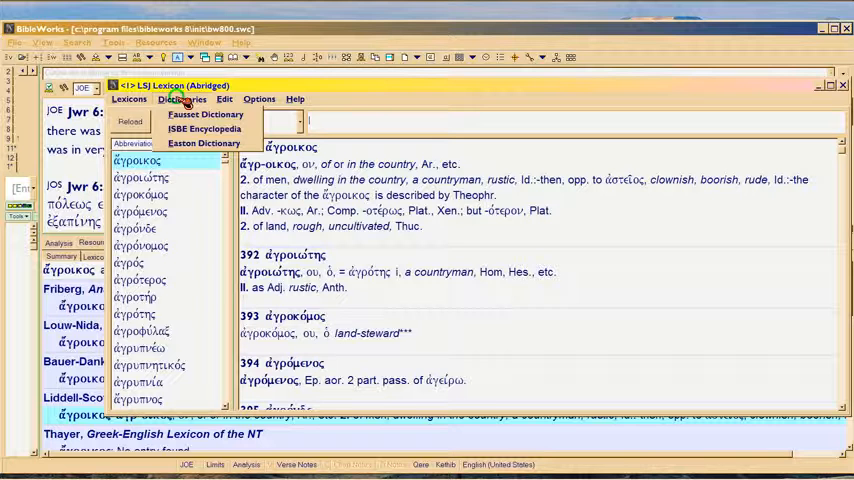